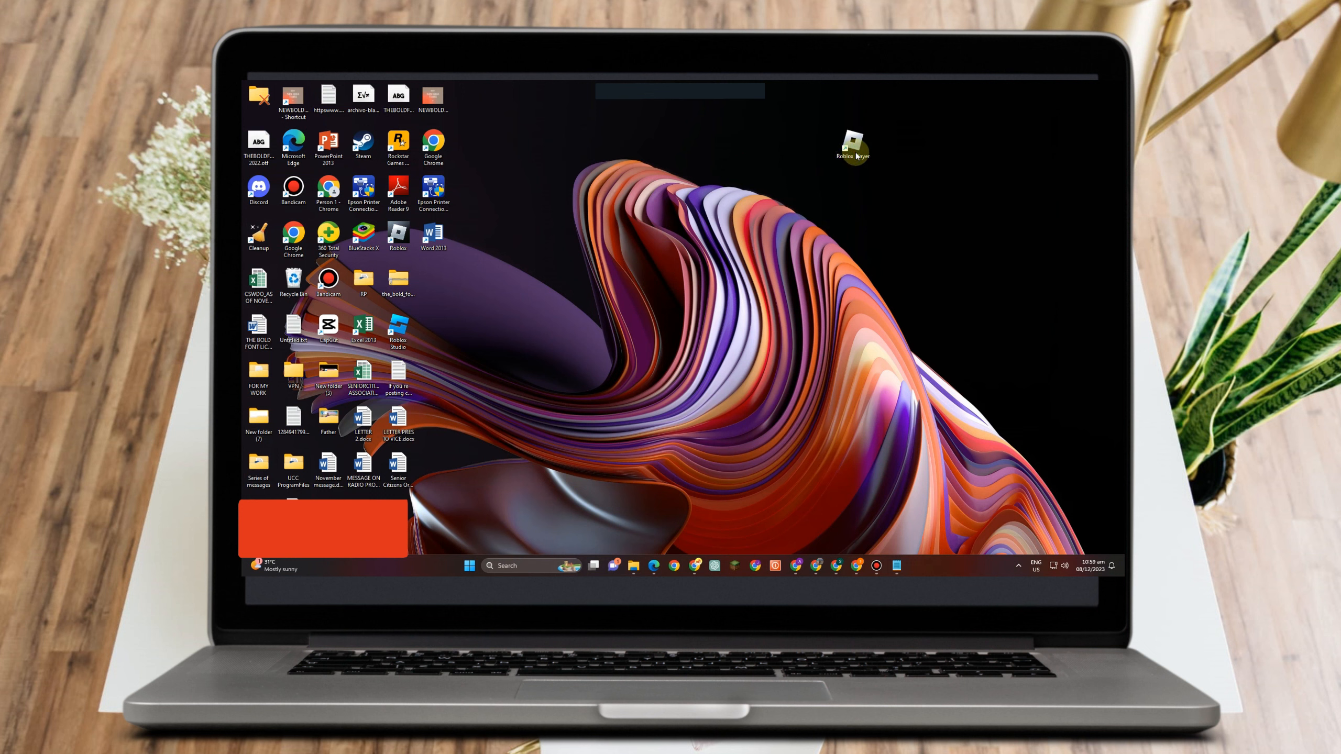
Bring up the Properties of the Roblox Player desktop shortcut.
right_click(850, 141)
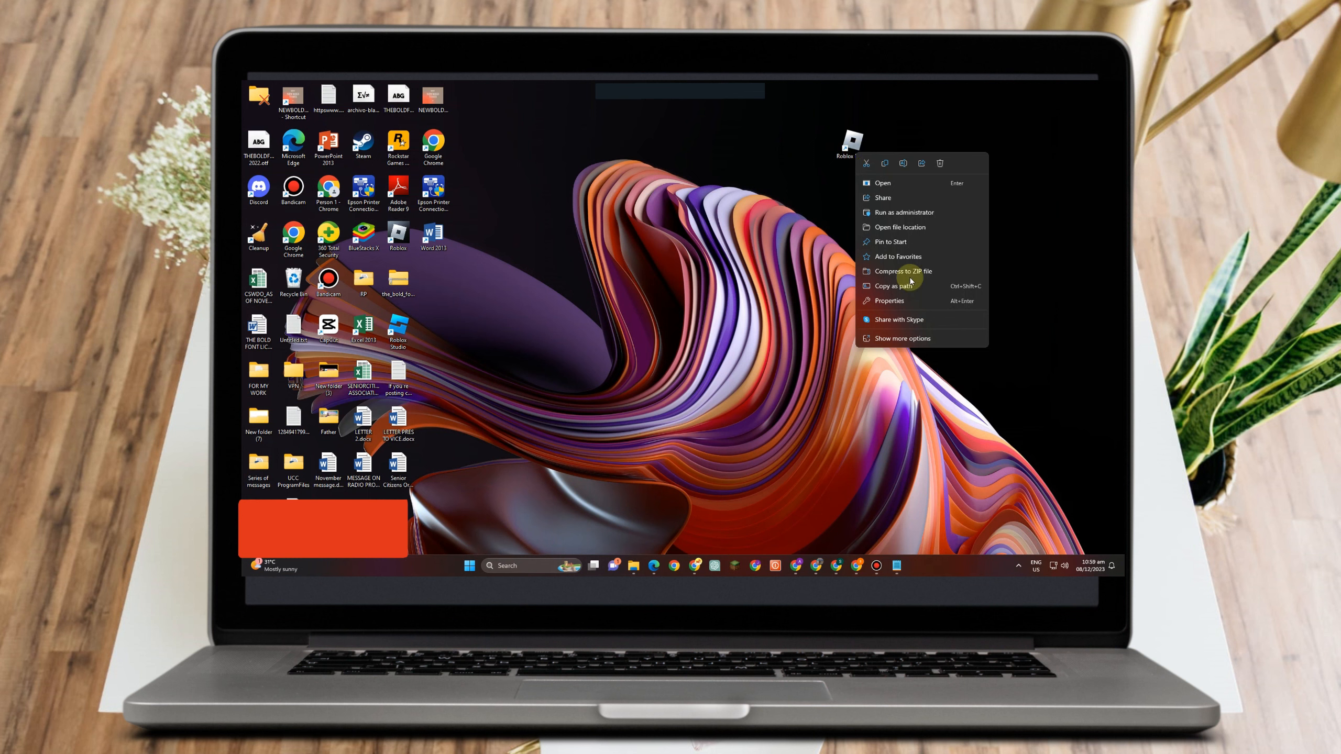
left_click(889, 300)
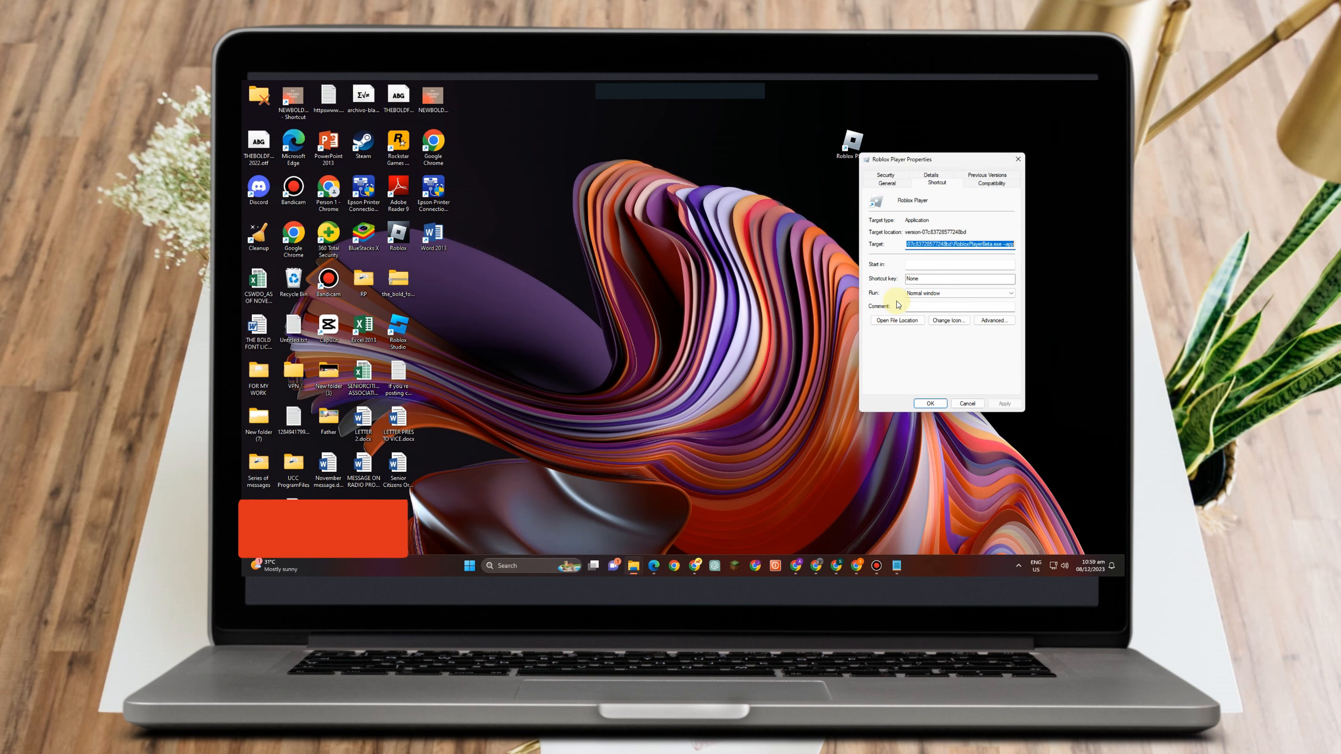
mouse_move(973, 230)
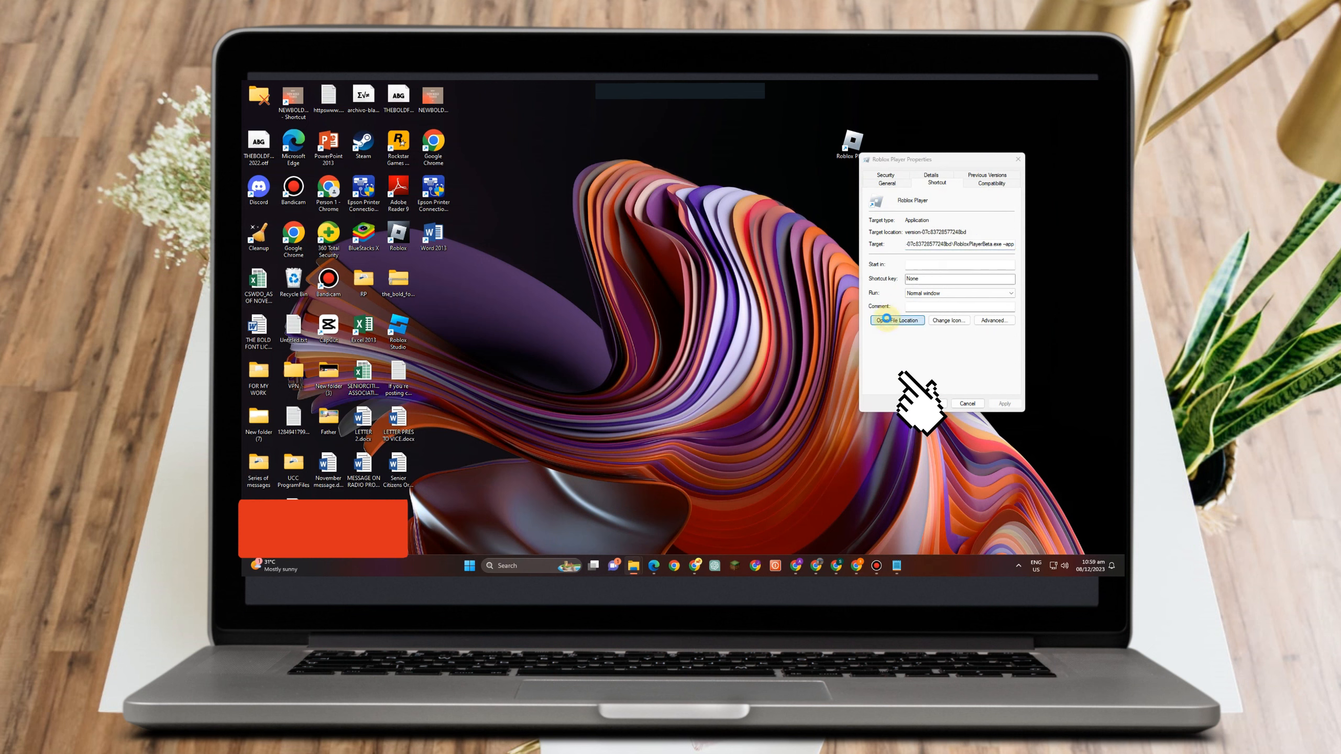
Go to the shortcut's file location and bring up RobloxPlayerBeta.exe's Properties.
left_click(896, 320)
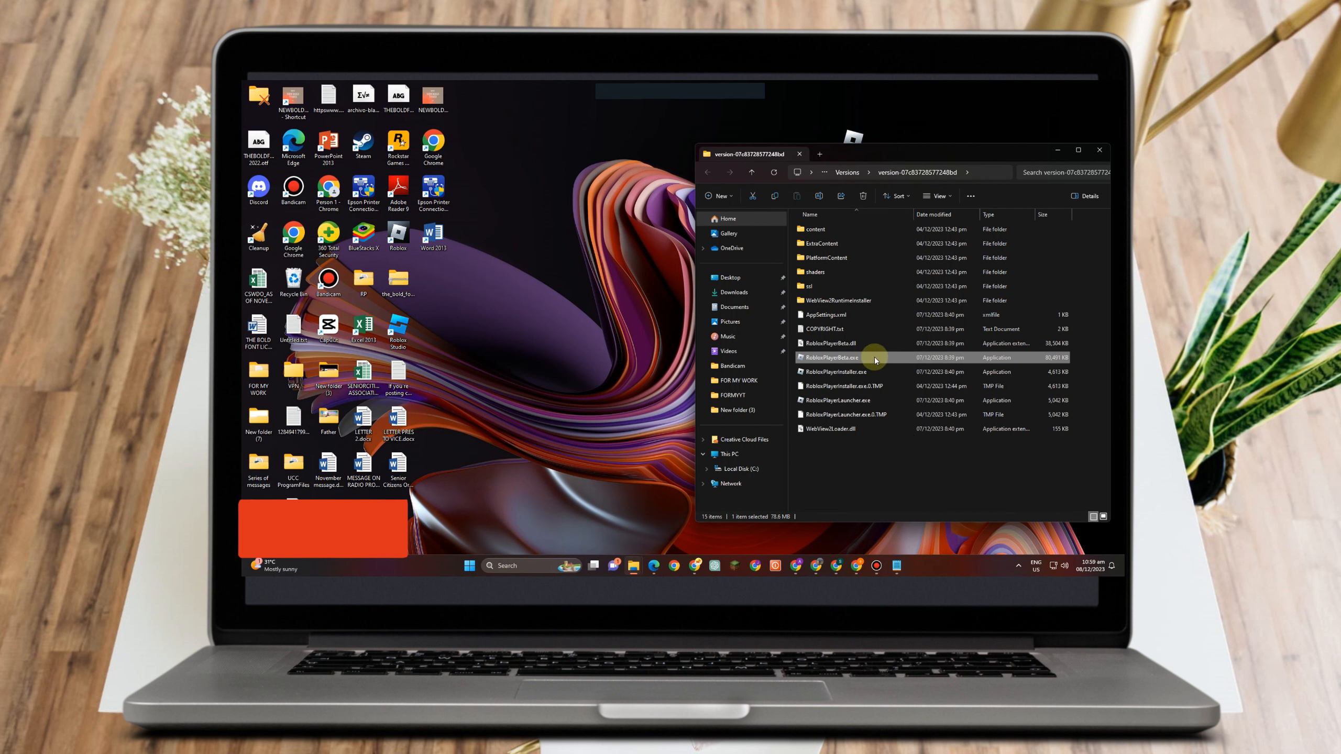
mouse_move(859, 357)
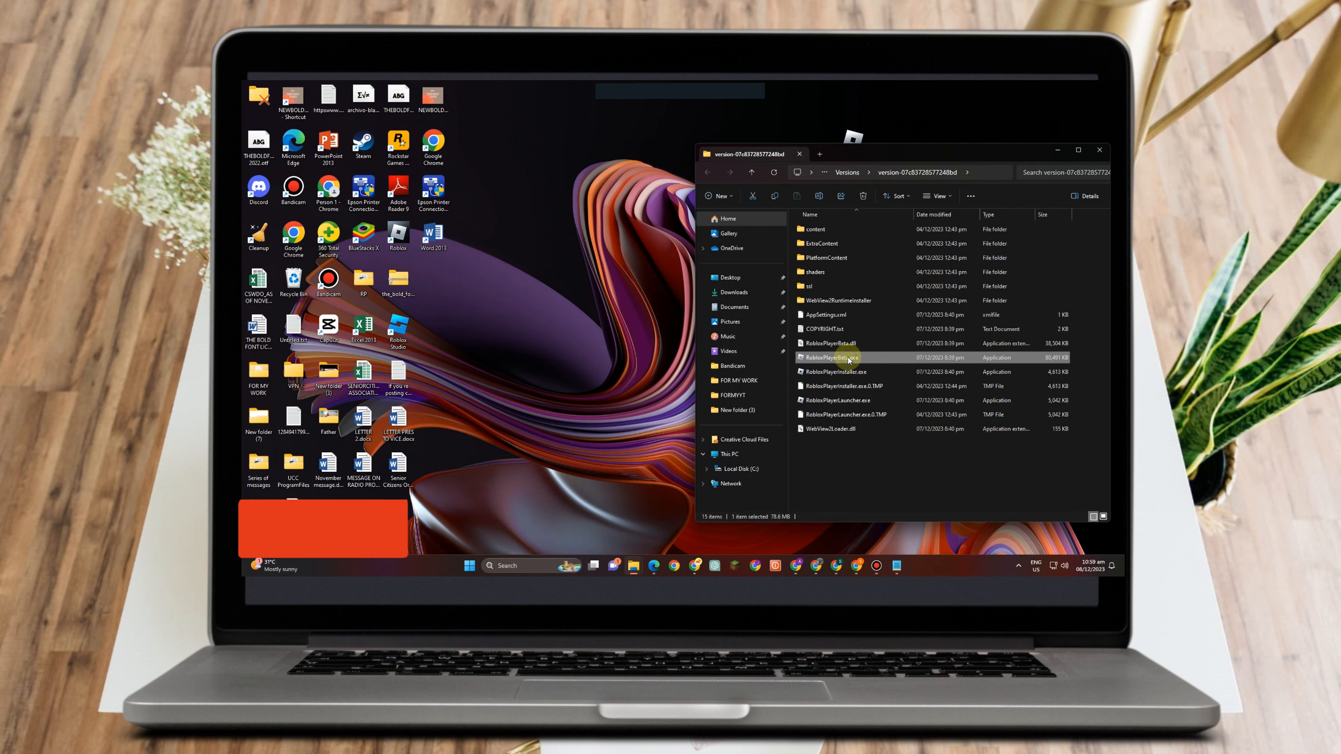
right_click(830, 358)
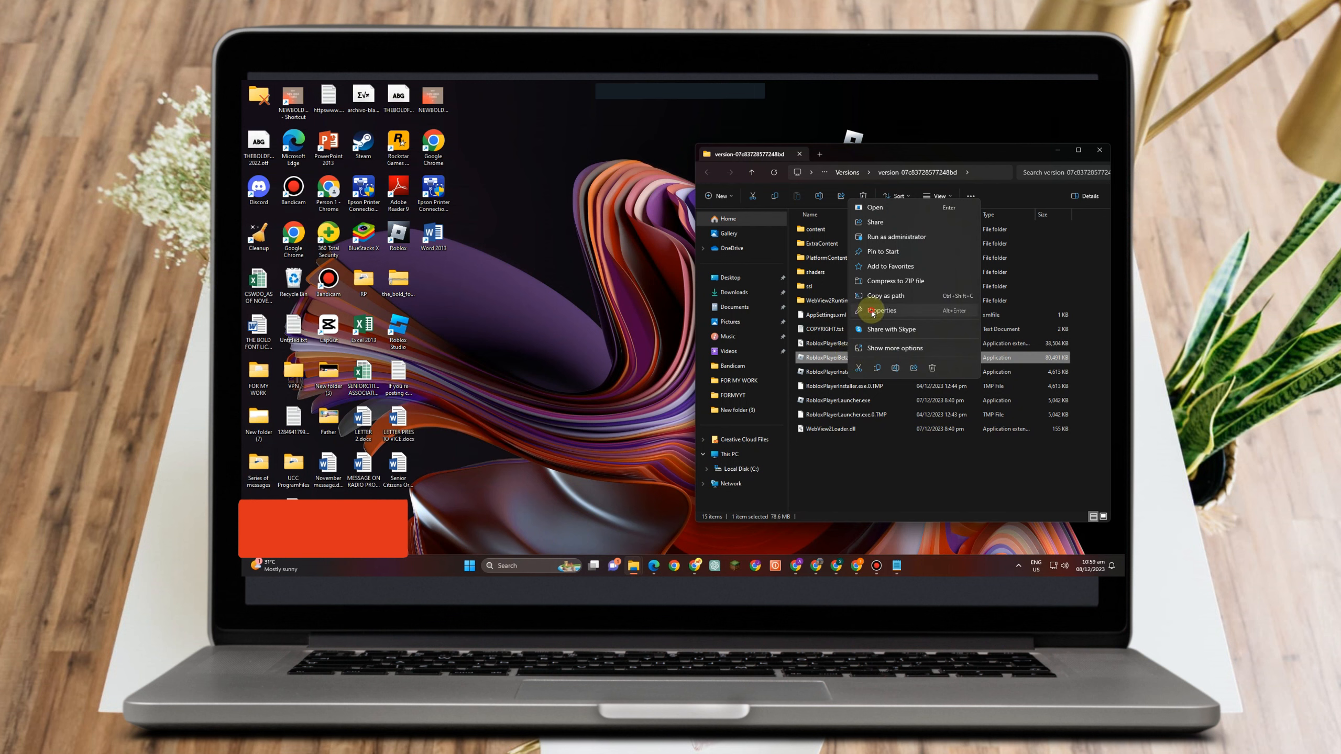
left_click(880, 311)
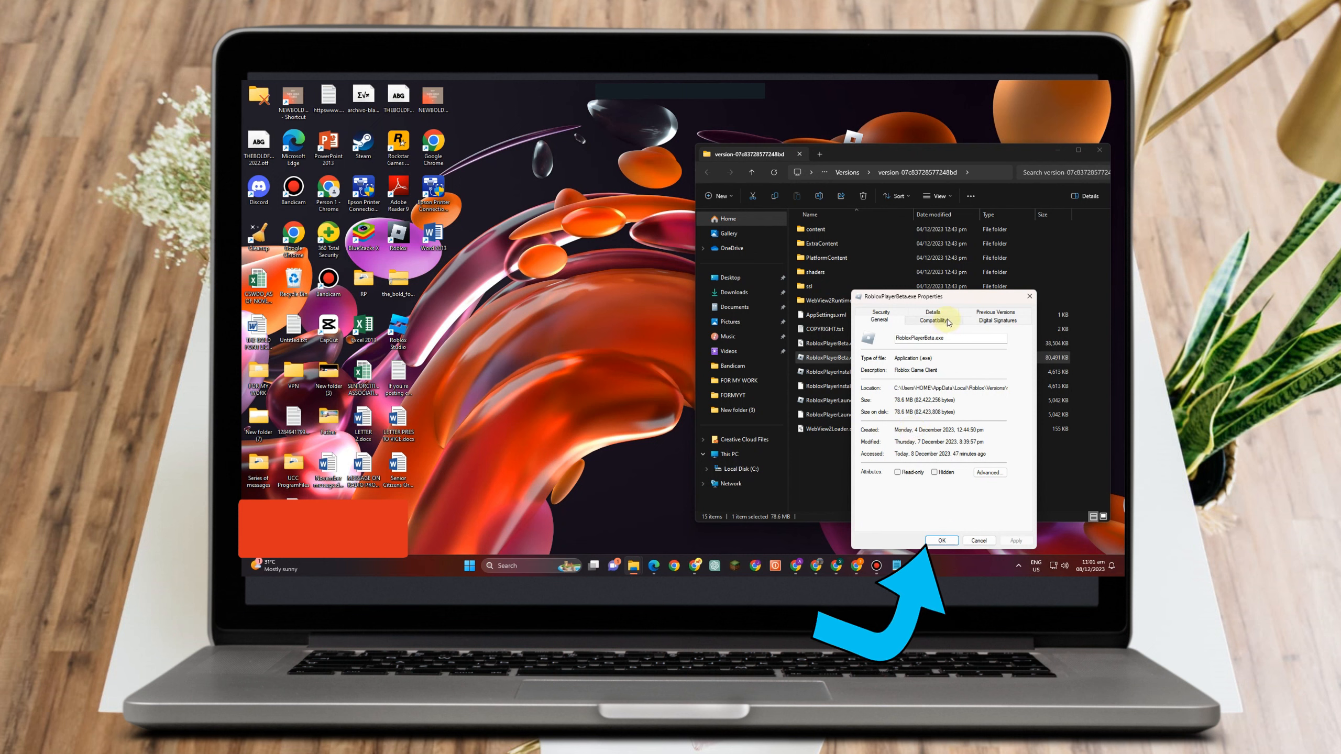
Set RobloxPlayerBeta.exe to Windows 8 compatibility mode, run as administrator, fullscreen optimizations disabled, and confirm.
left_click(932, 320)
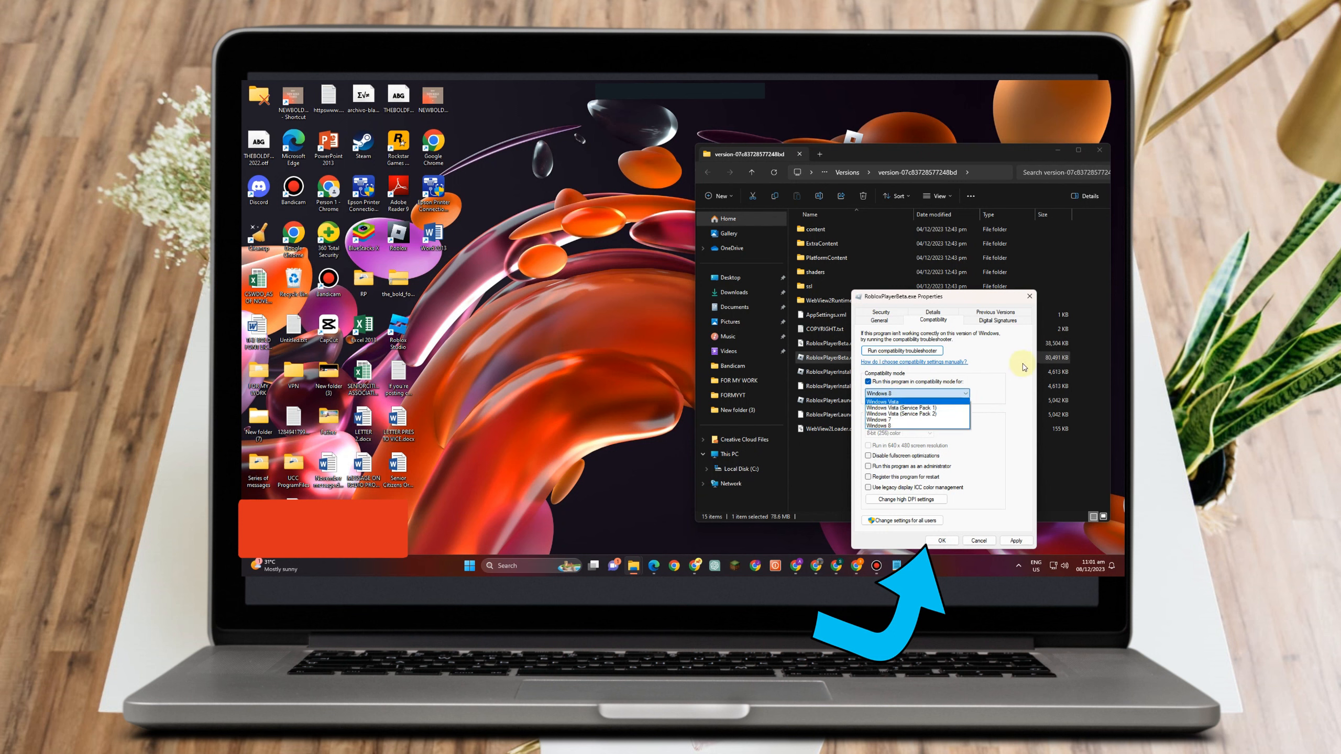
left_click(914, 424)
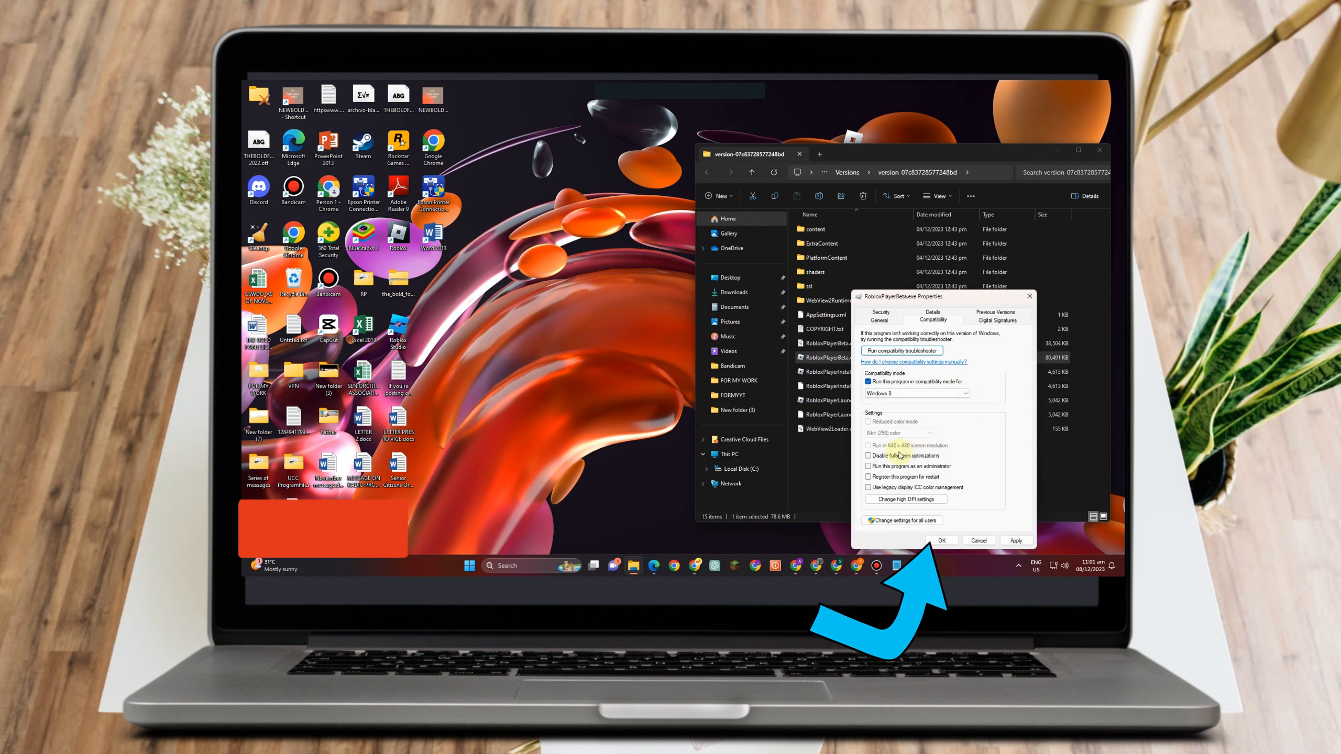
left_click(868, 455)
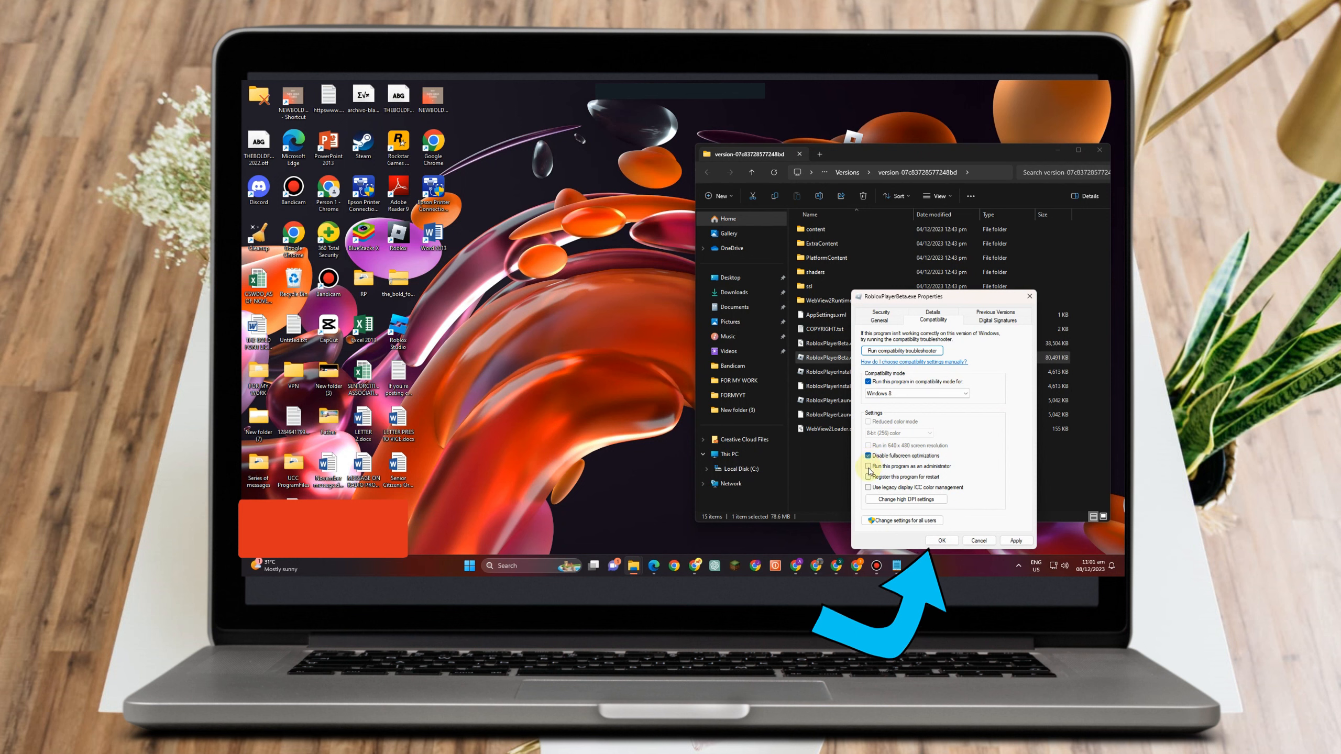
left_click(870, 466)
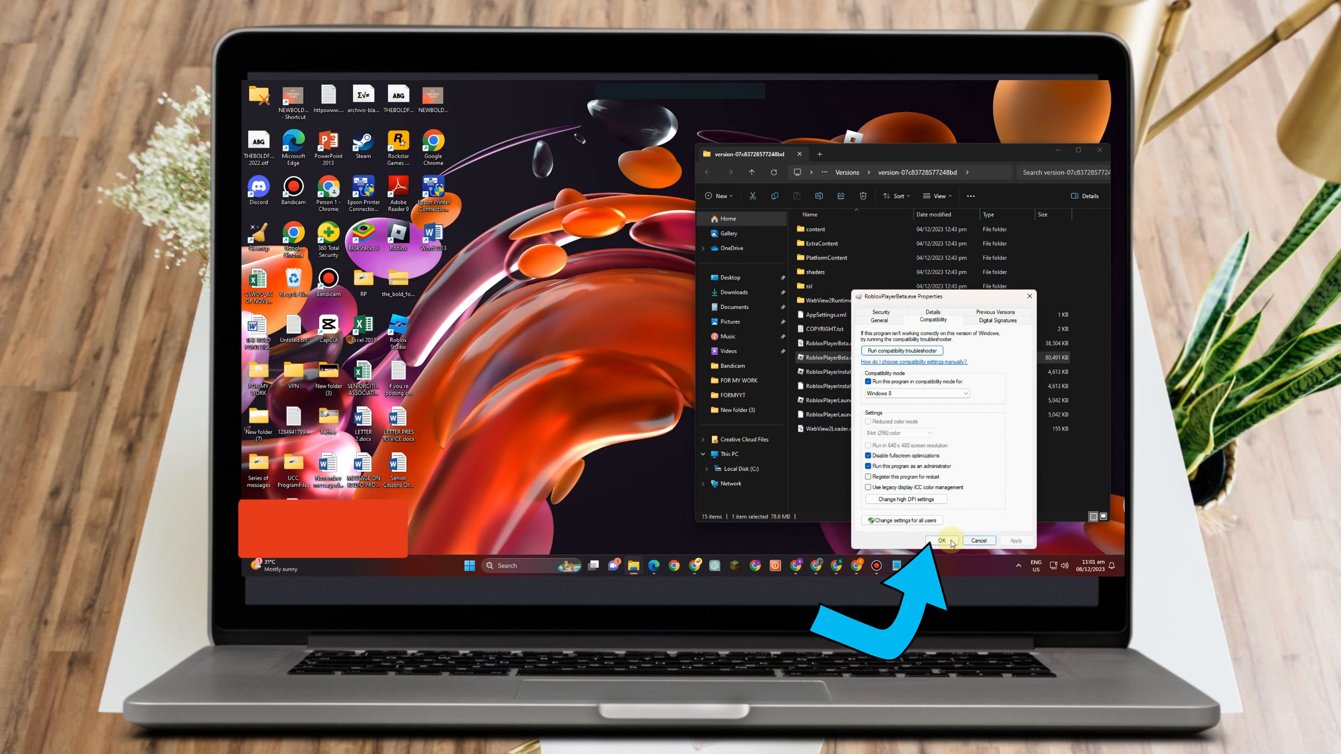
left_click(941, 540)
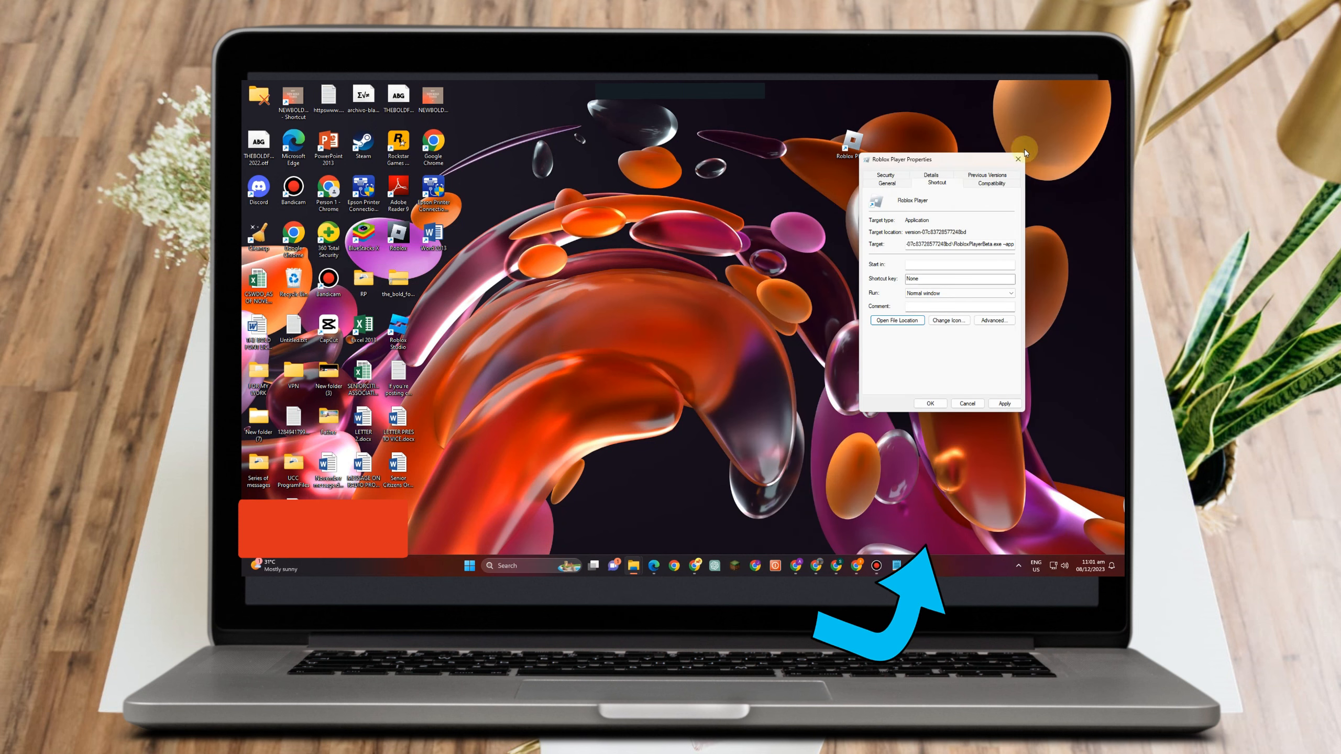
Close the Roblox Player shortcut's Properties window, returning to the desktop.
left_click(1016, 160)
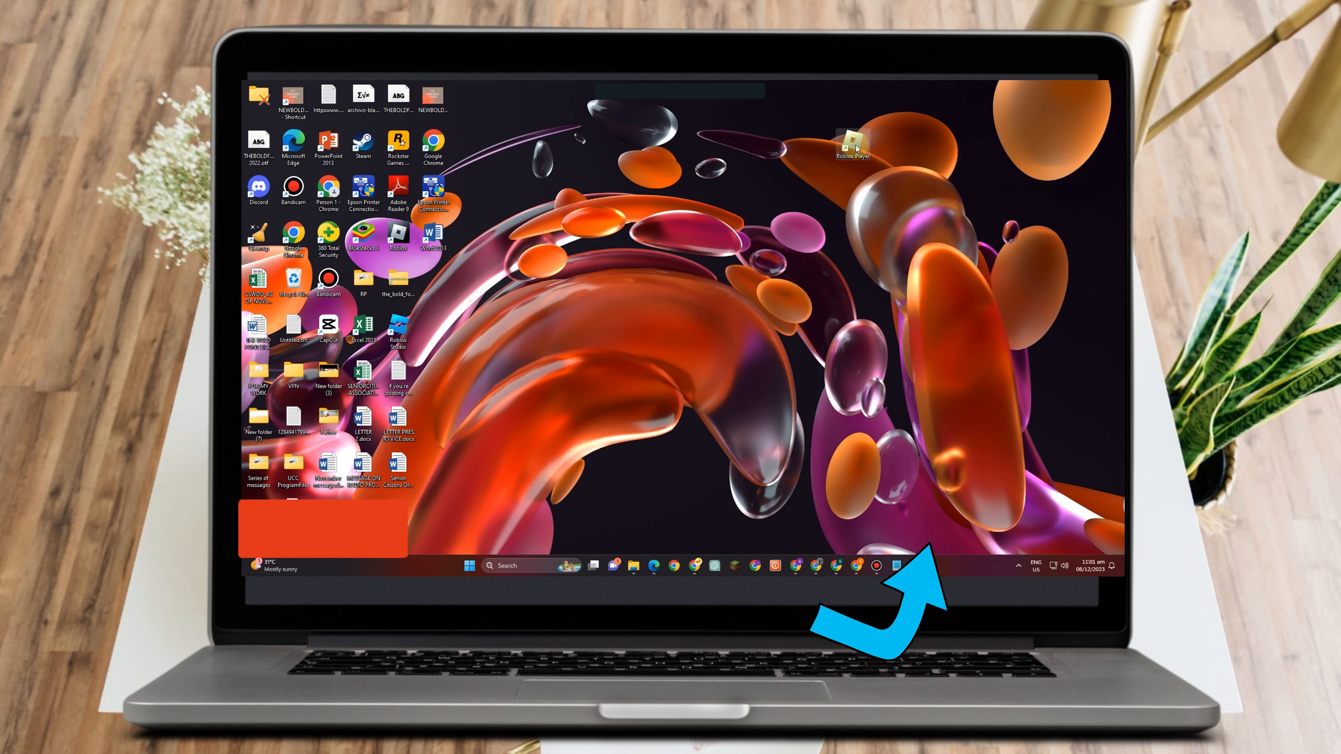
mouse_move(849, 146)
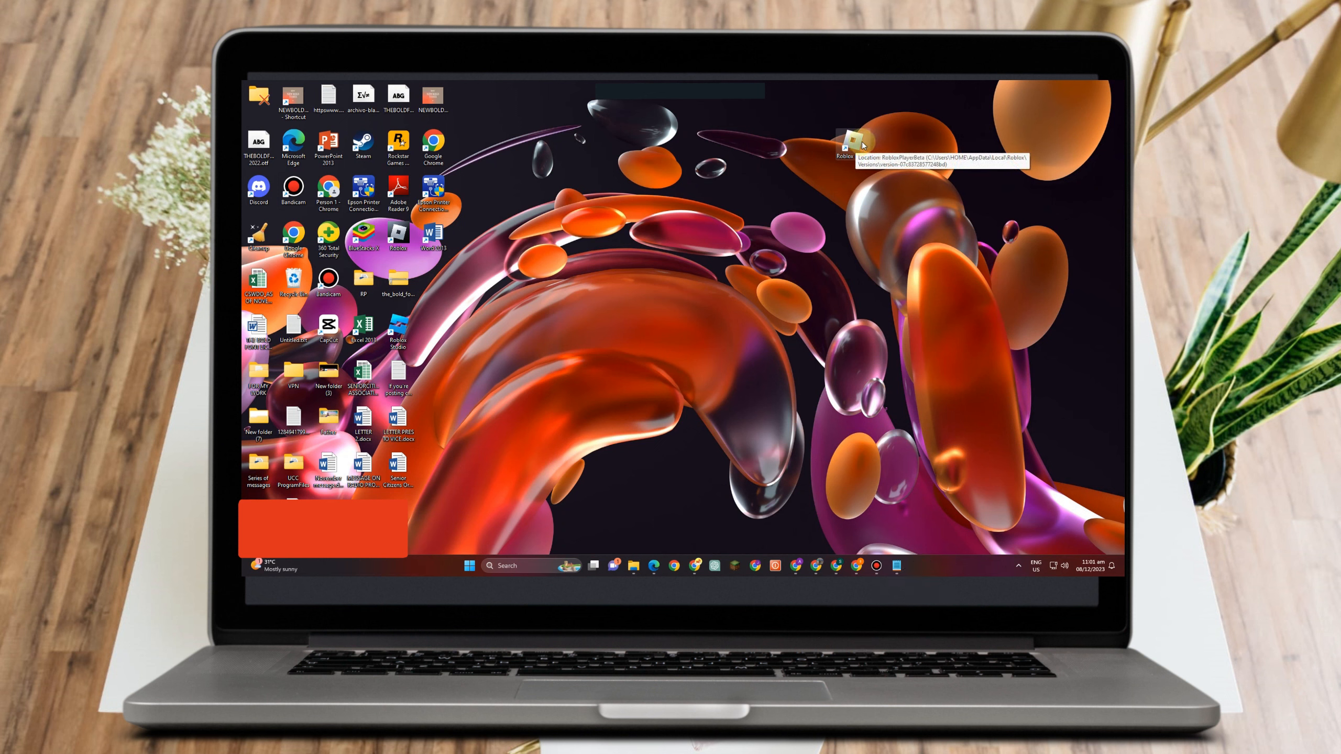
mouse_move(1023, 189)
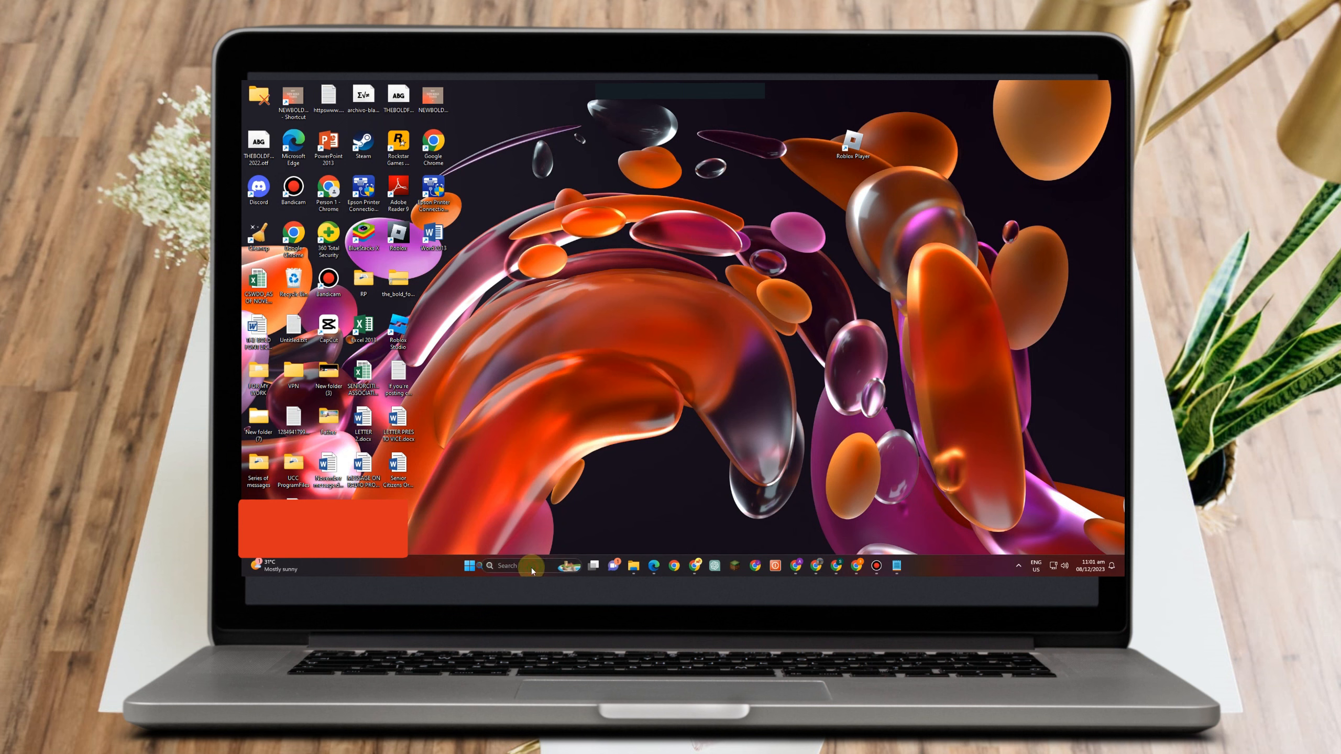
Launch Run from taskbar search and confirm %localappdata% to reach the Local AppData folder.
type("run")
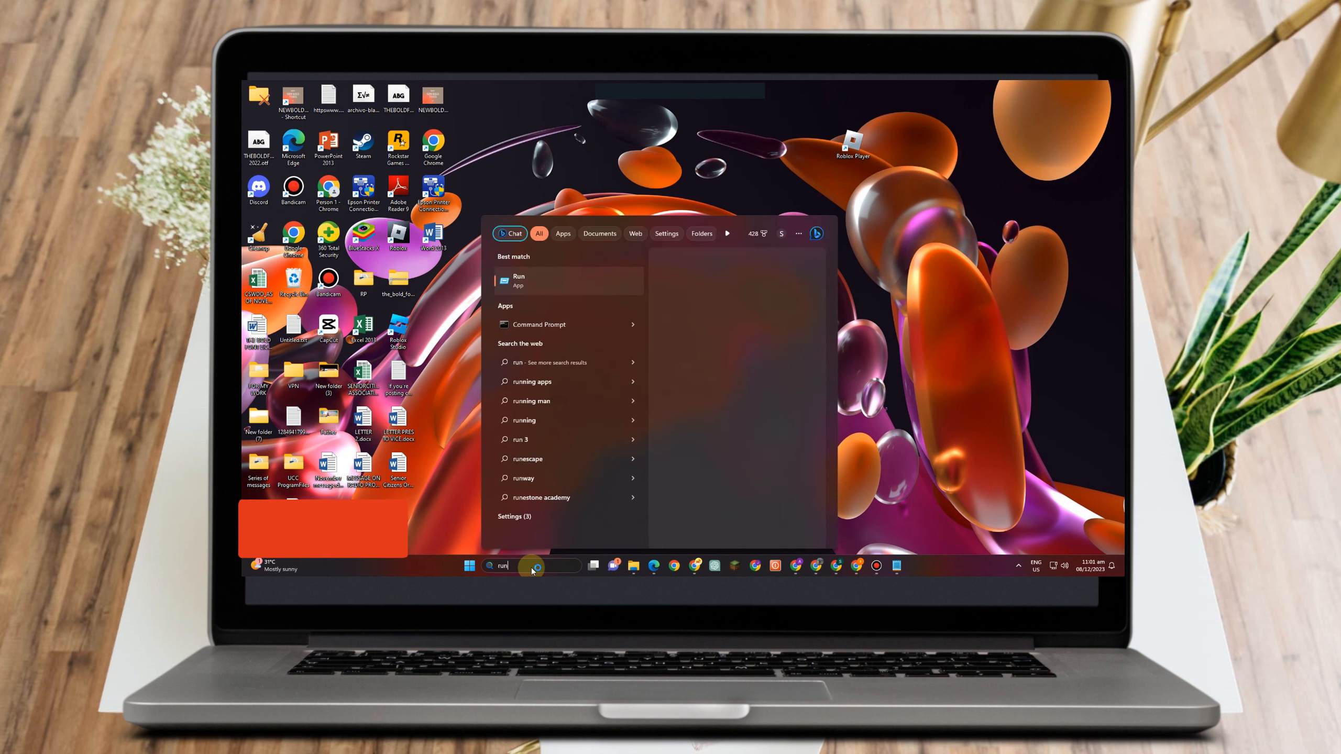
left_click(518, 281)
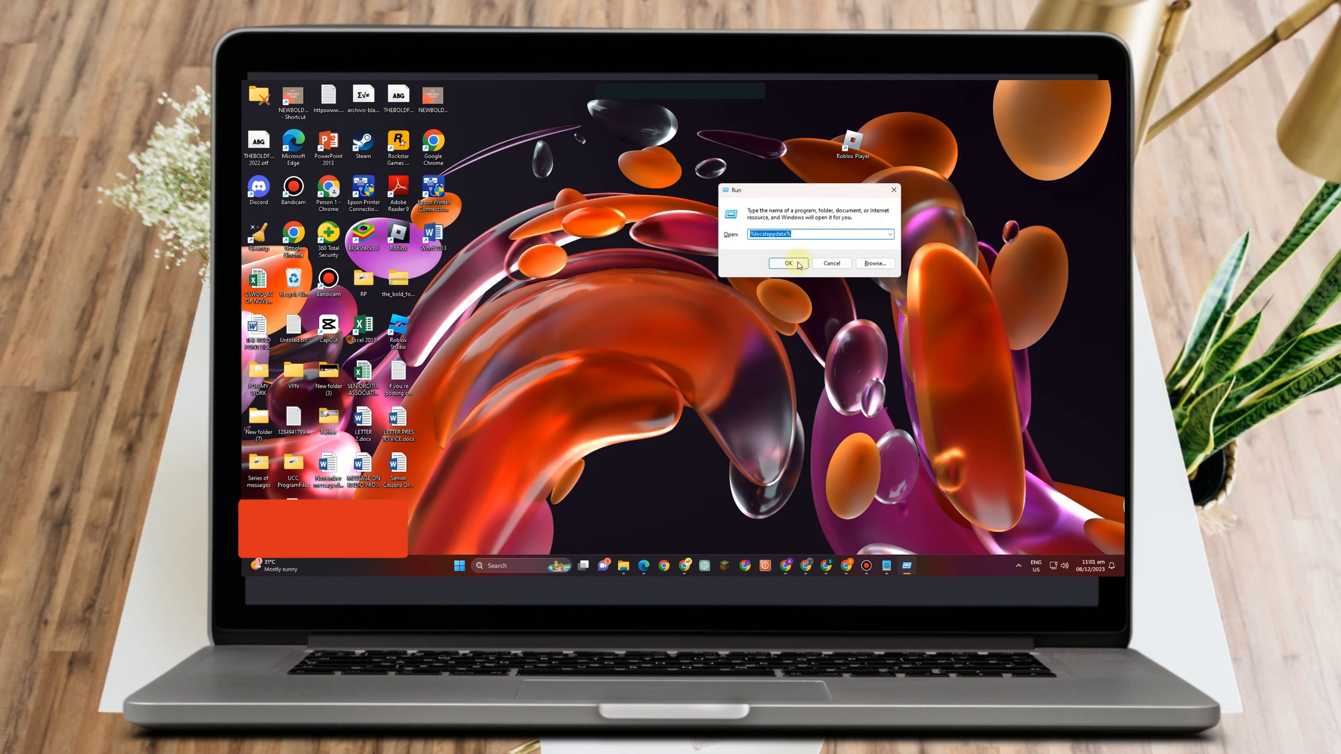
left_click(787, 262)
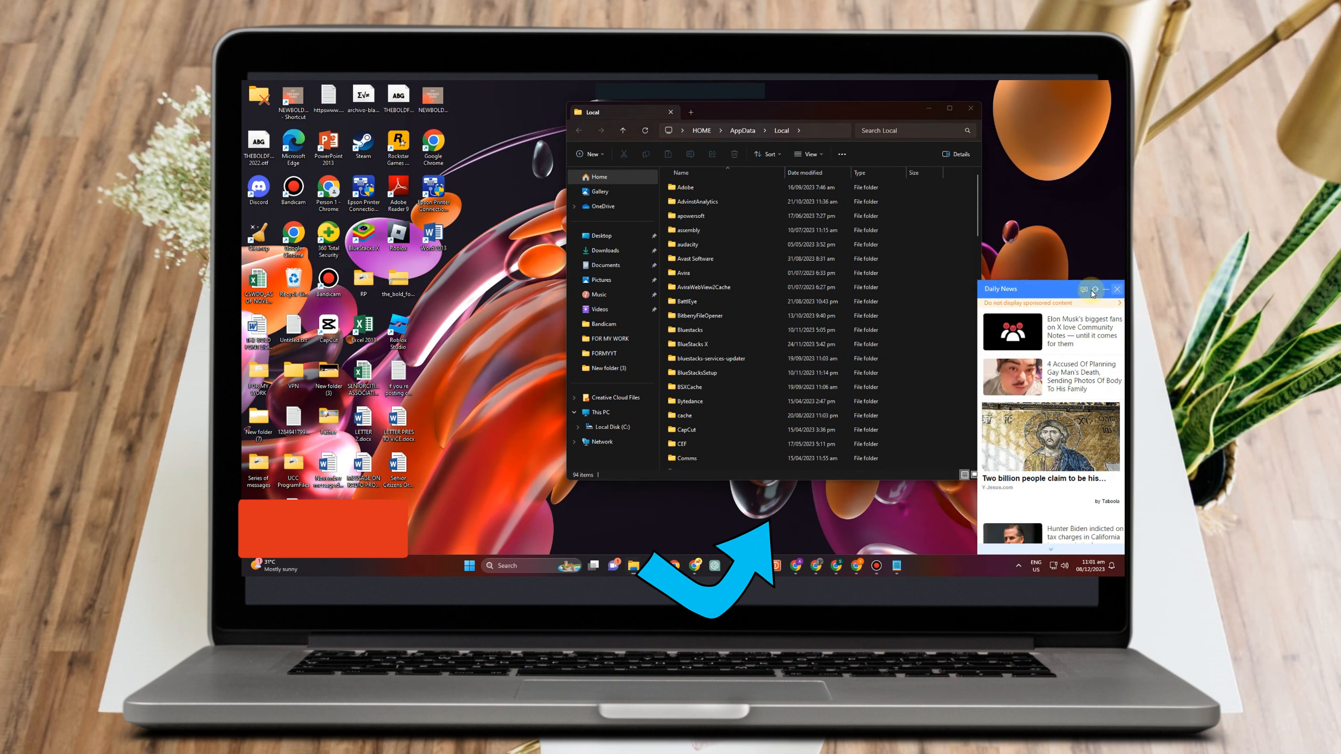
Dismiss the news pop-up over the Local folder and bring up the Start menu to restart.
left_click(1116, 288)
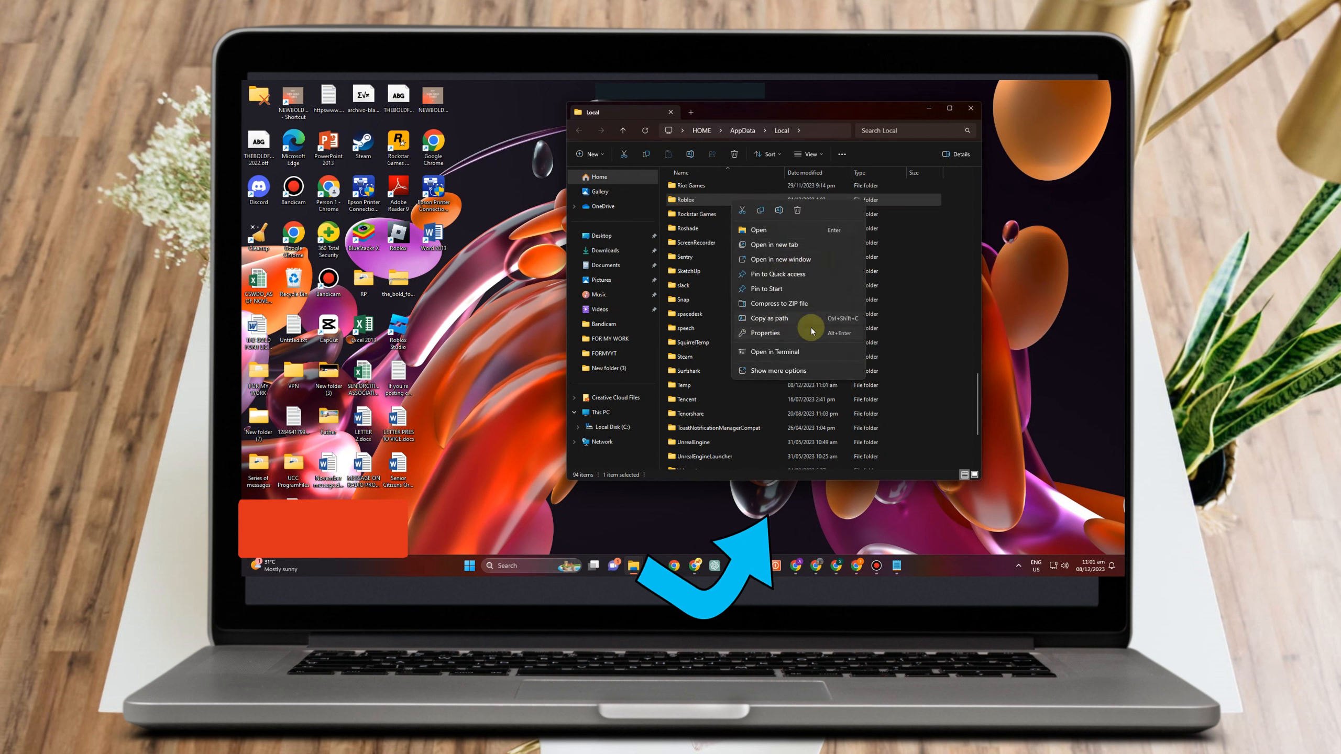
mouse_move(797, 211)
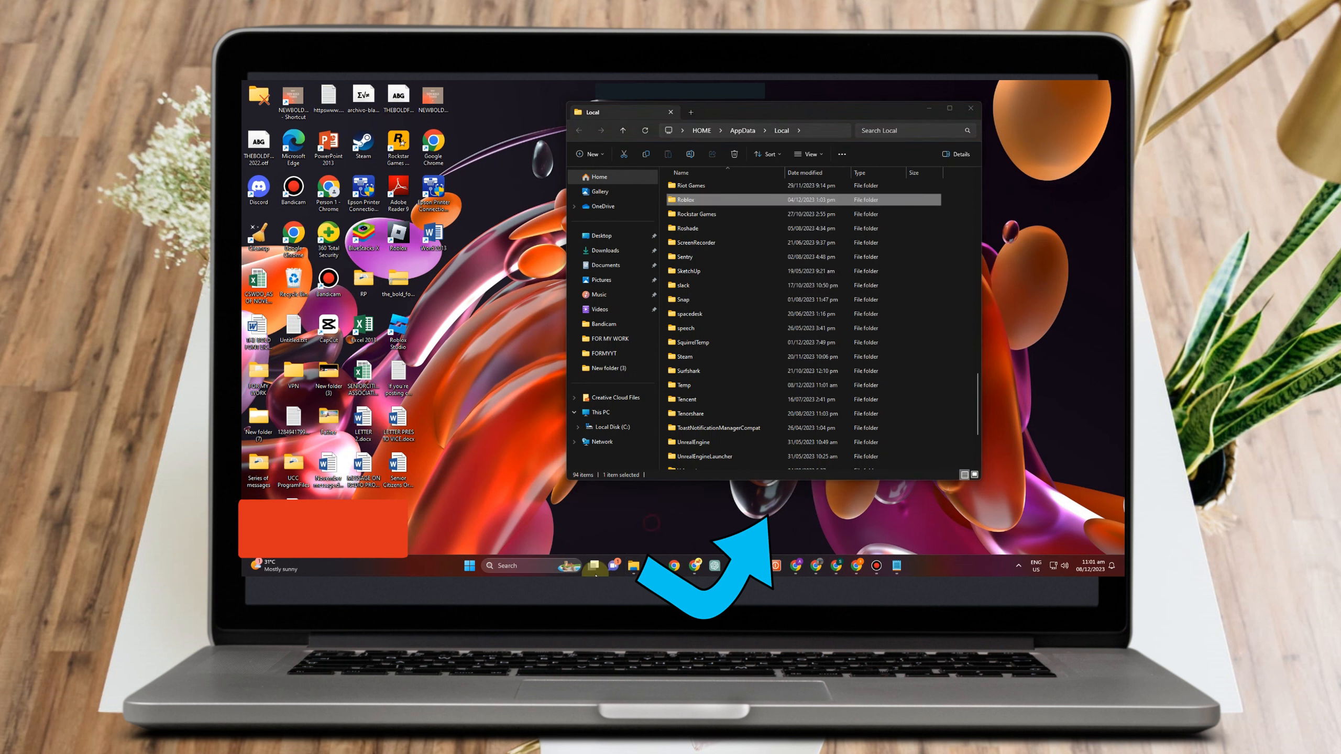
left_click(469, 565)
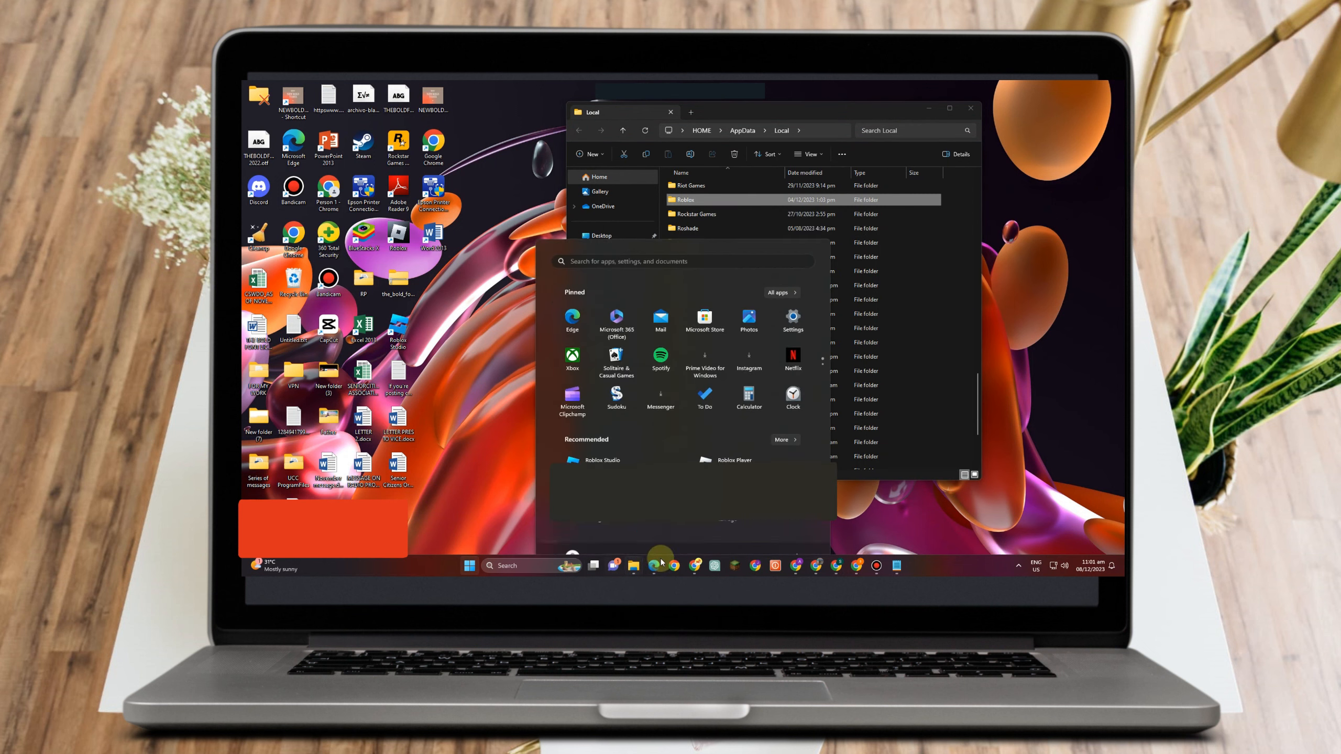